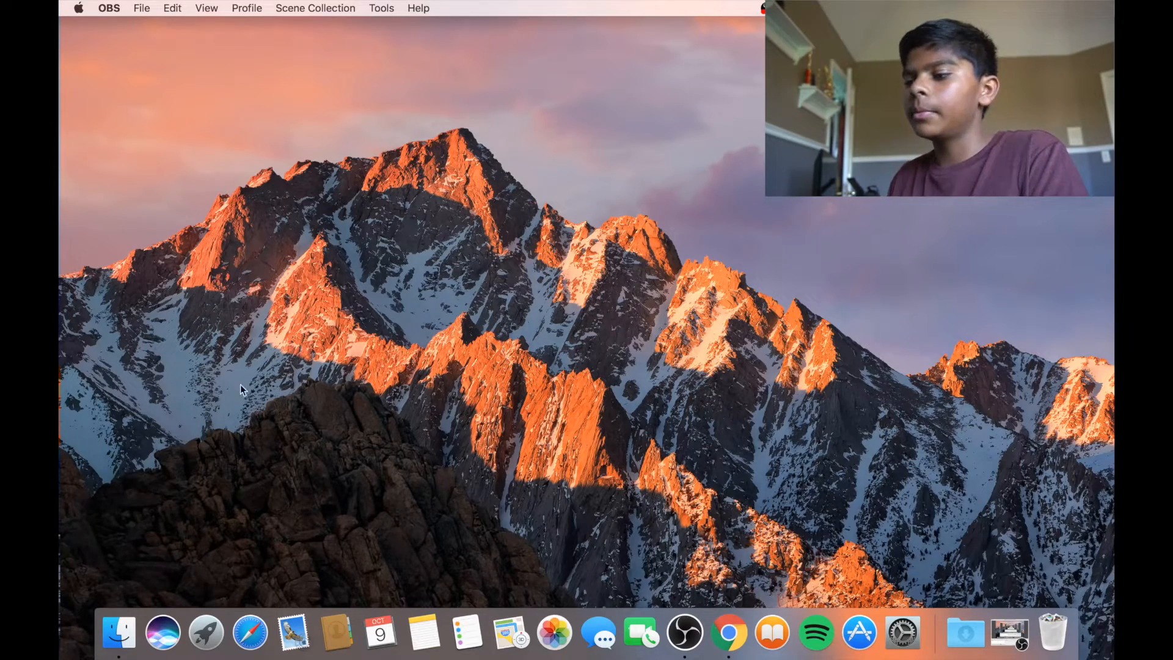
Step: Launch Google Chrome from the Dock to reach a fresh New Tab page
{"action": "left_click", "coordinate": [734, 645]}
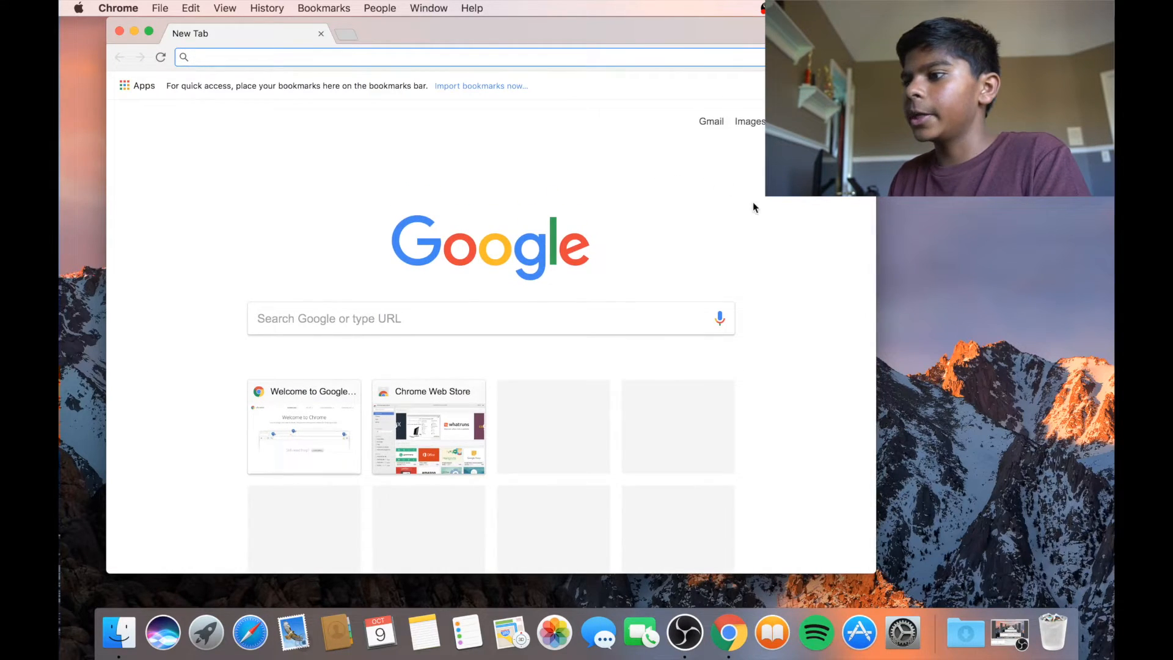
{"action": "mouse_move", "coordinate": [762, 241]}
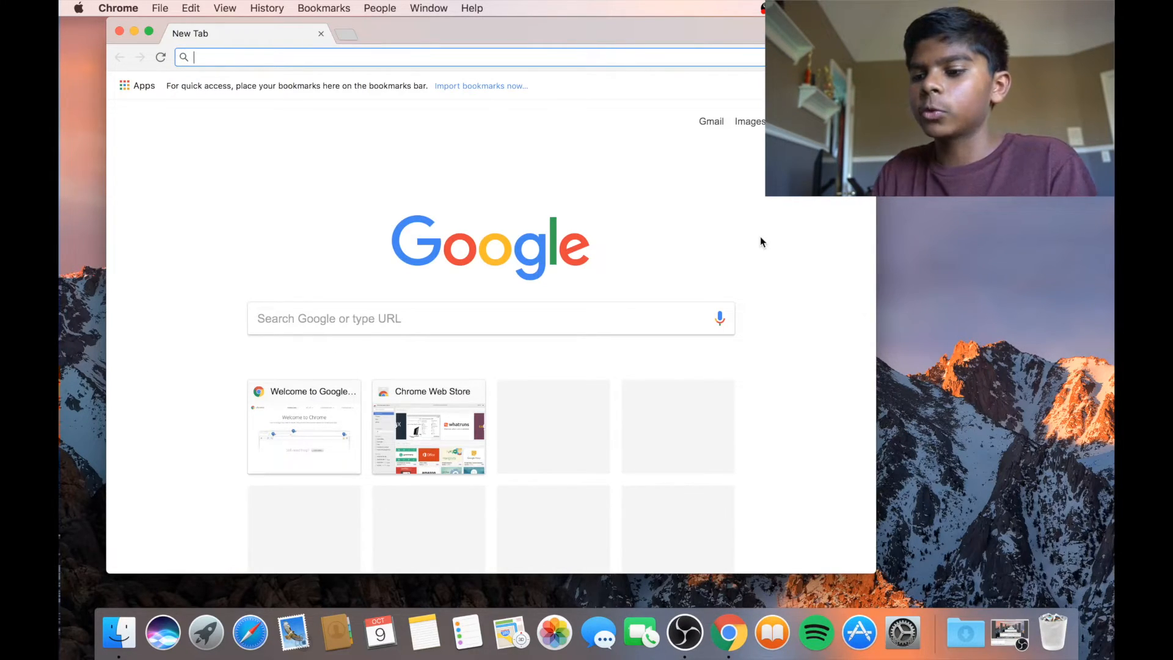
{"action": "mouse_move", "coordinate": [714, 220]}
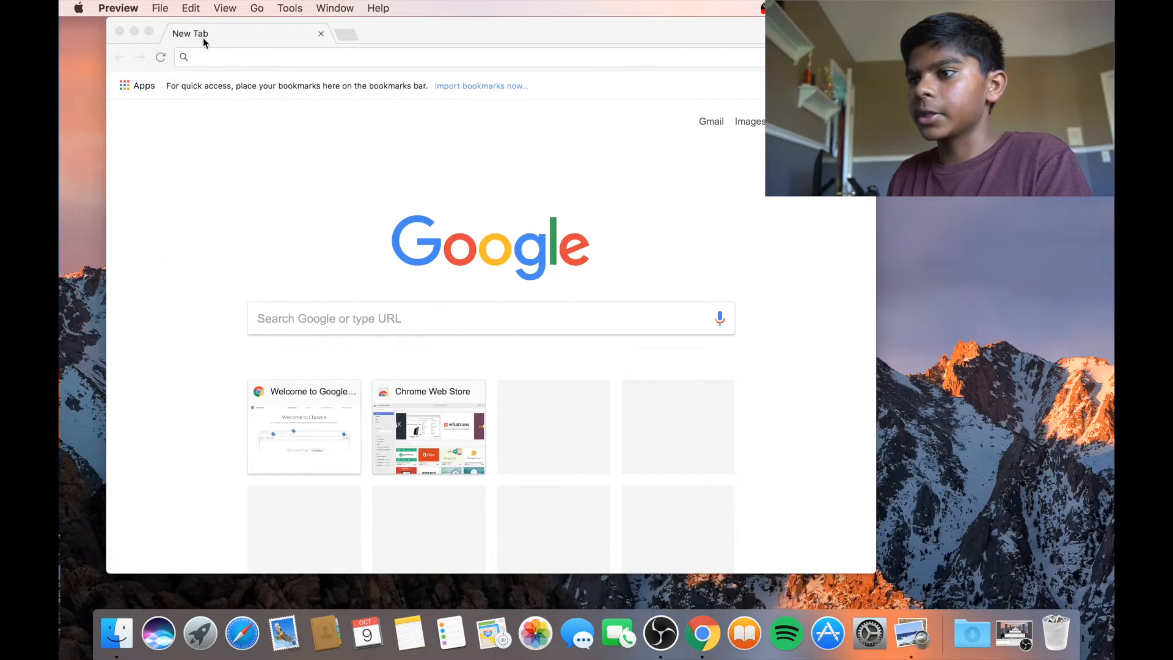
{"action": "mouse_move", "coordinate": [481, 121]}
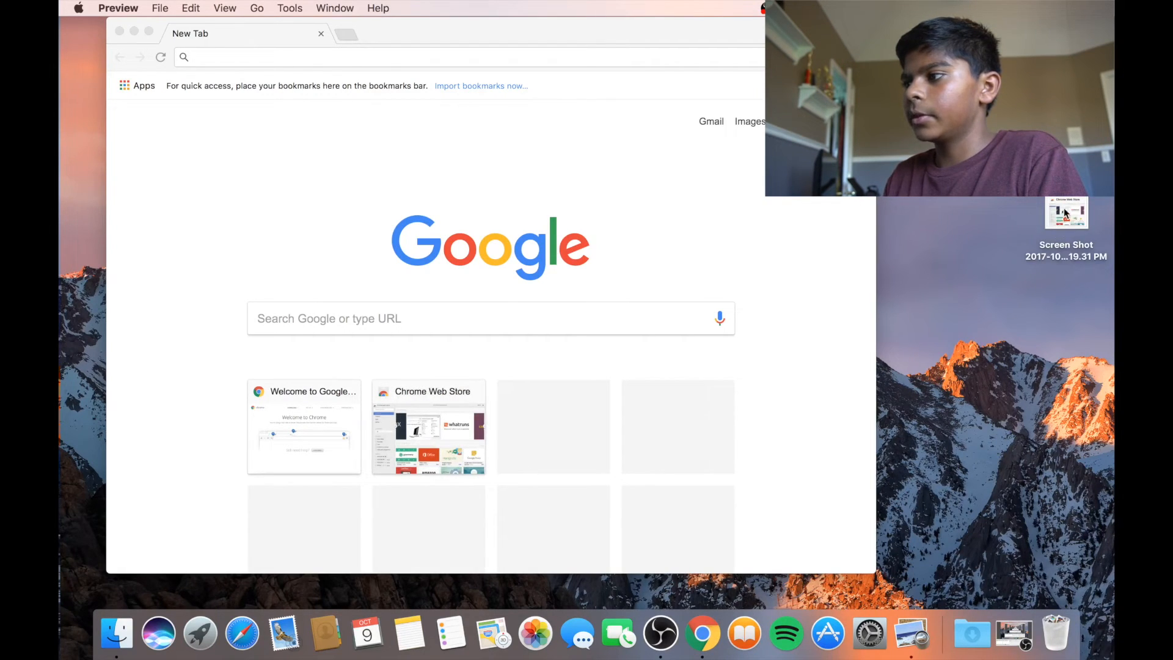
Step: View the saved Screen Shot of the Web Store tile in Preview, then close it
{"action": "double_click", "coordinate": [1068, 217]}
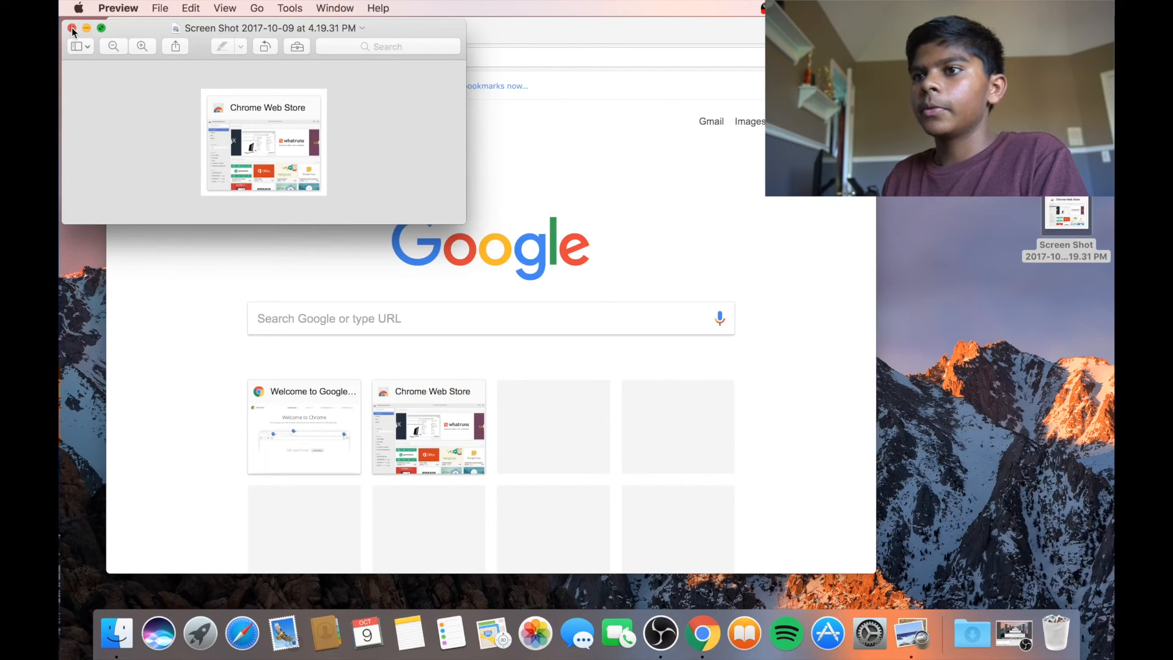
{"action": "left_click", "coordinate": [70, 29]}
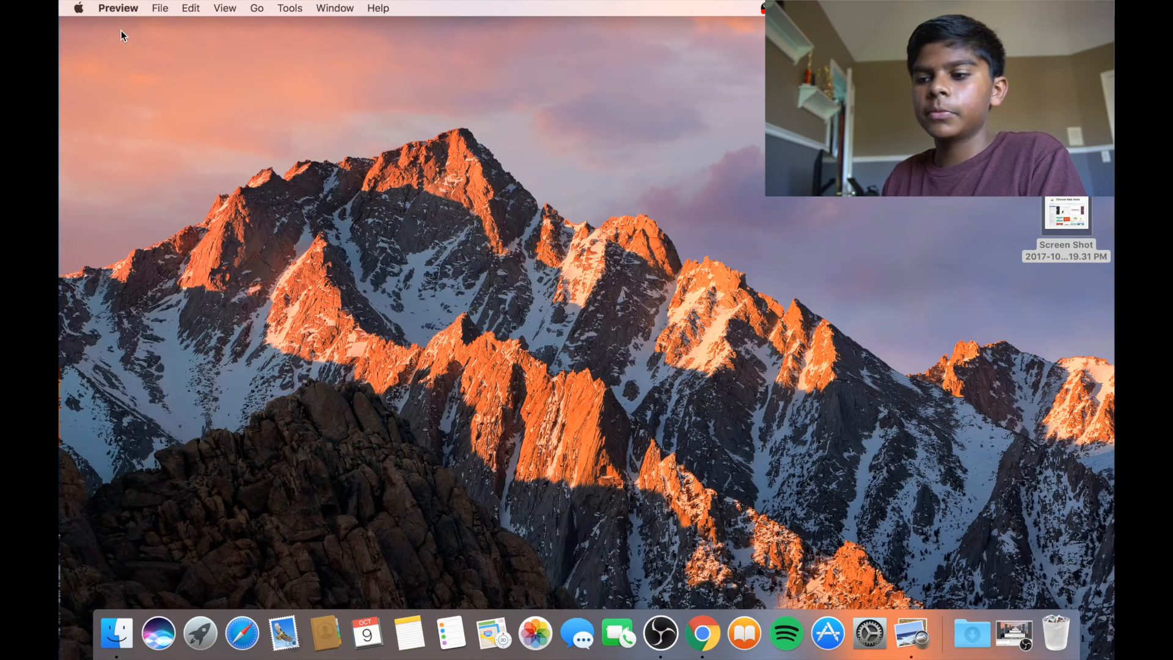
{"action": "mouse_move", "coordinate": [703, 643]}
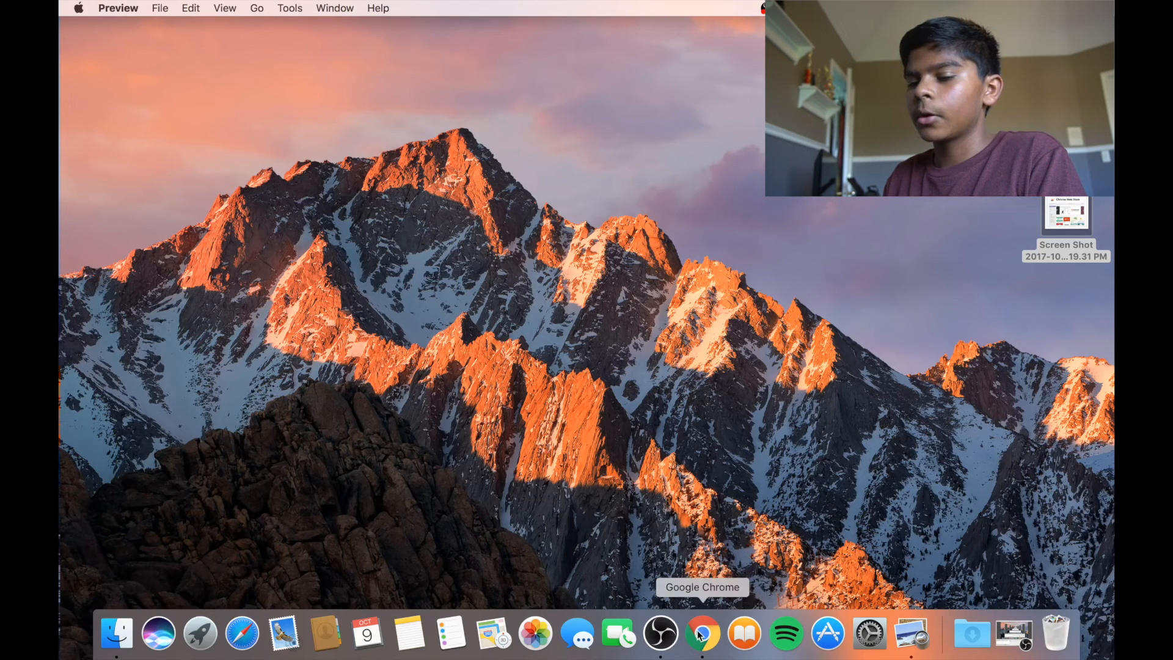